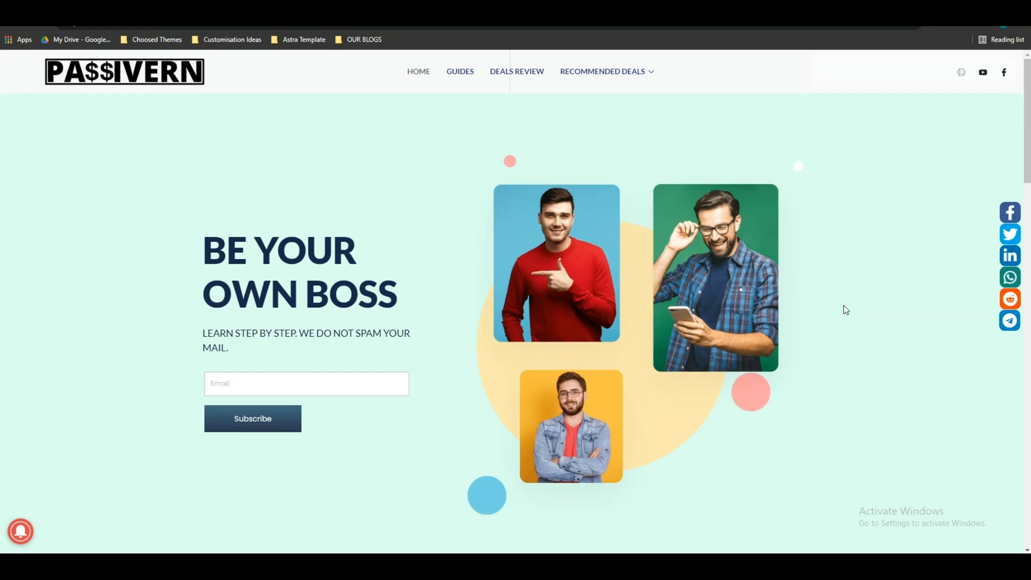
mouse_move(617, 413)
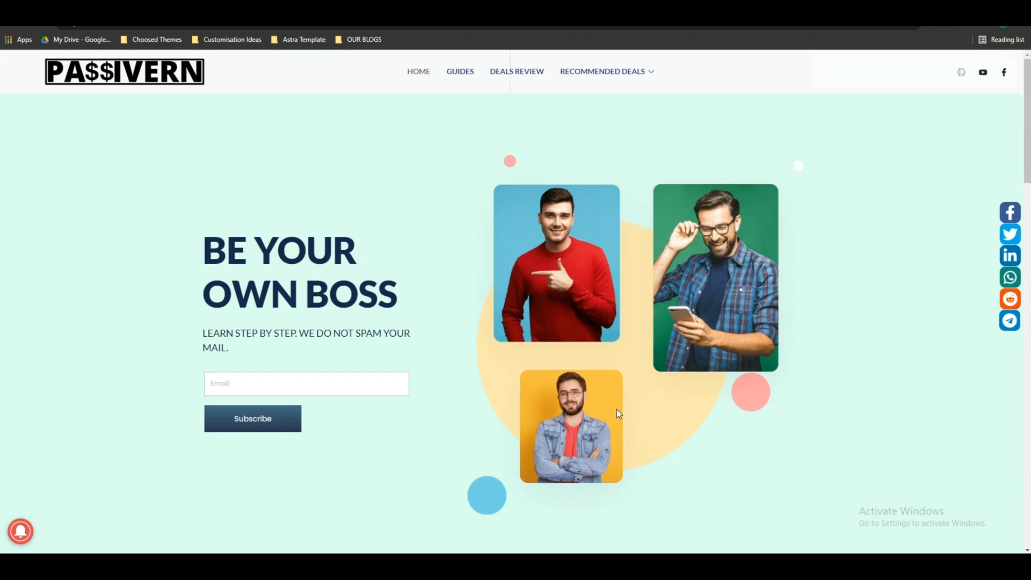
mouse_move(319, 257)
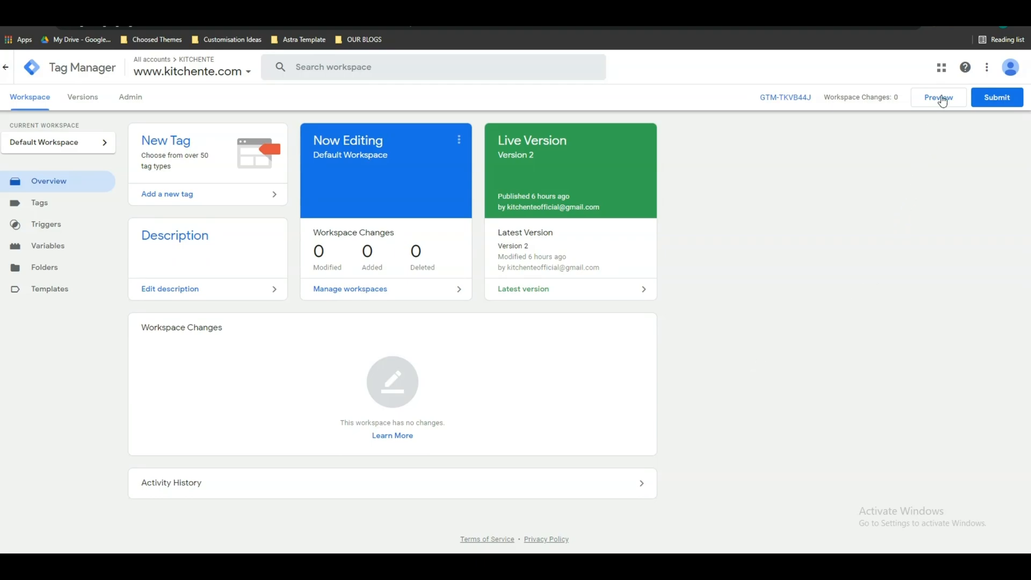
mouse_move(959, 54)
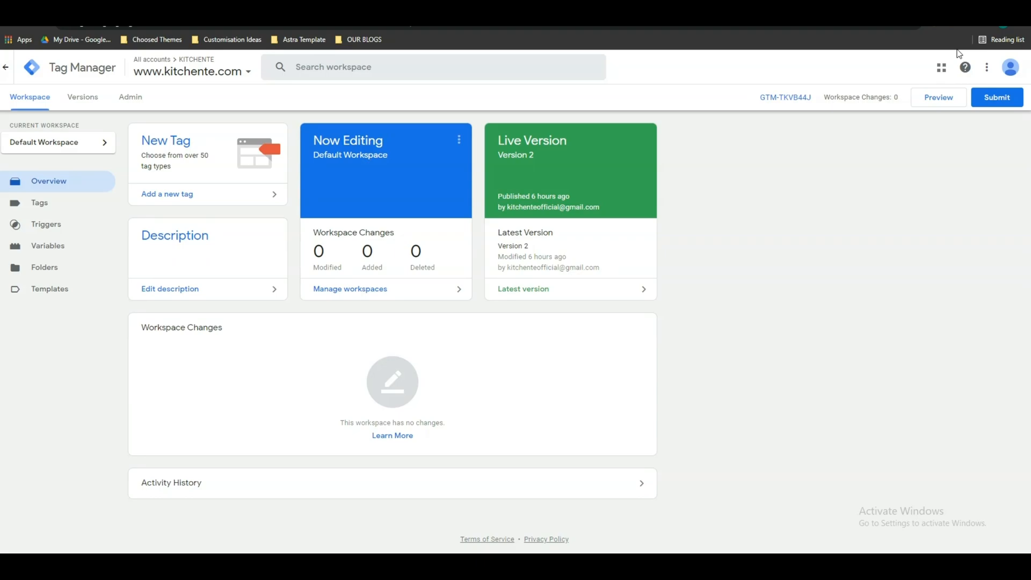
mouse_move(216, 72)
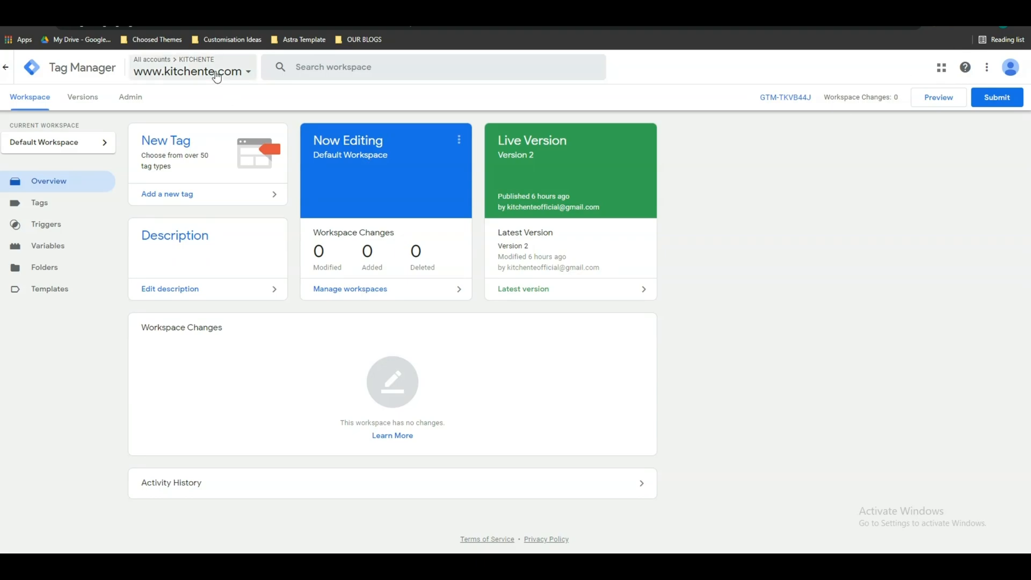
Return to the container's workspace overview and start a new tag
click(191, 71)
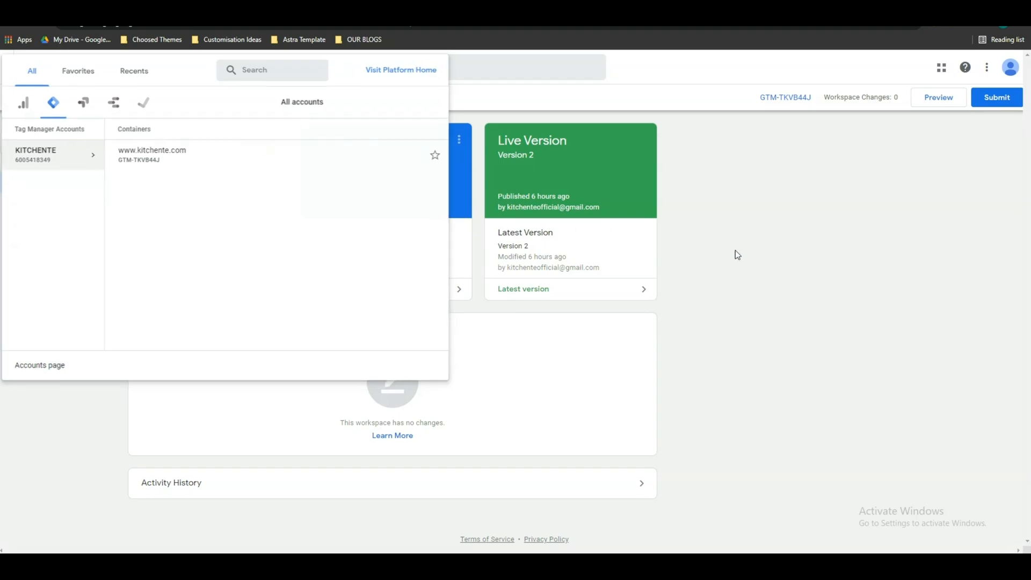
click(152, 150)
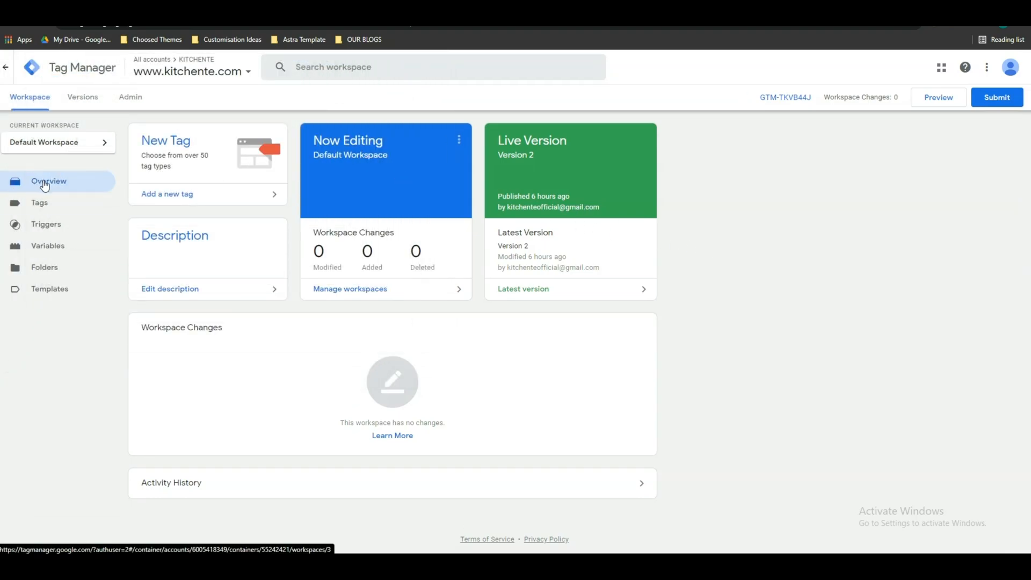
mouse_move(166, 194)
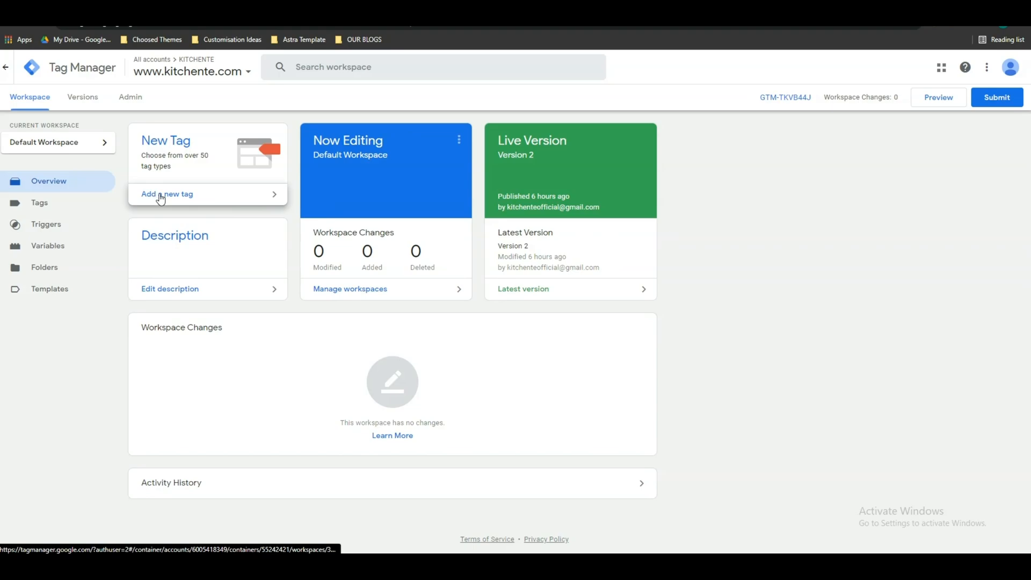
click(167, 194)
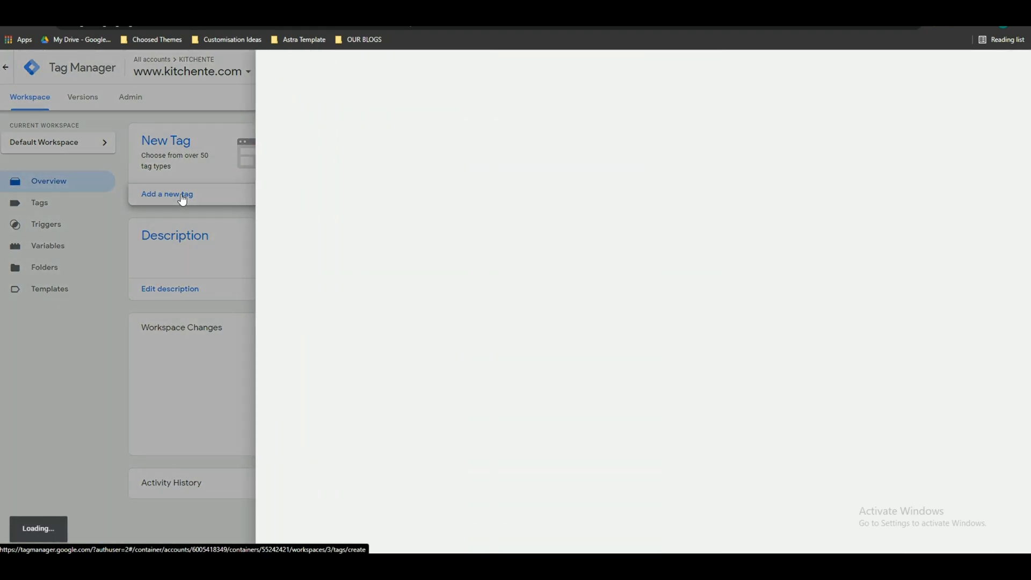
Name the new tag 'Google Conversion Linker' and check its folder menu
click(167, 193)
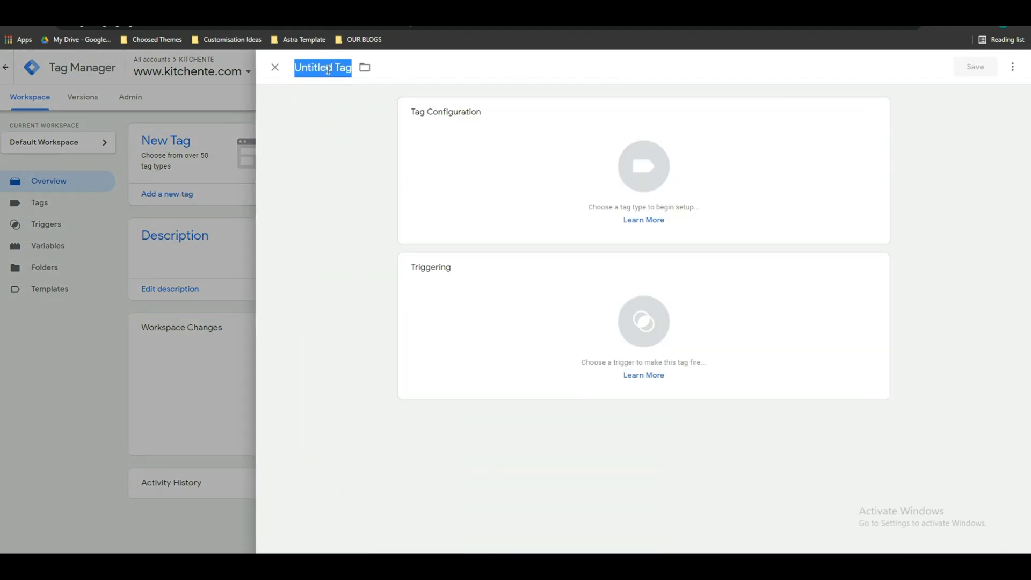
text(Goog)
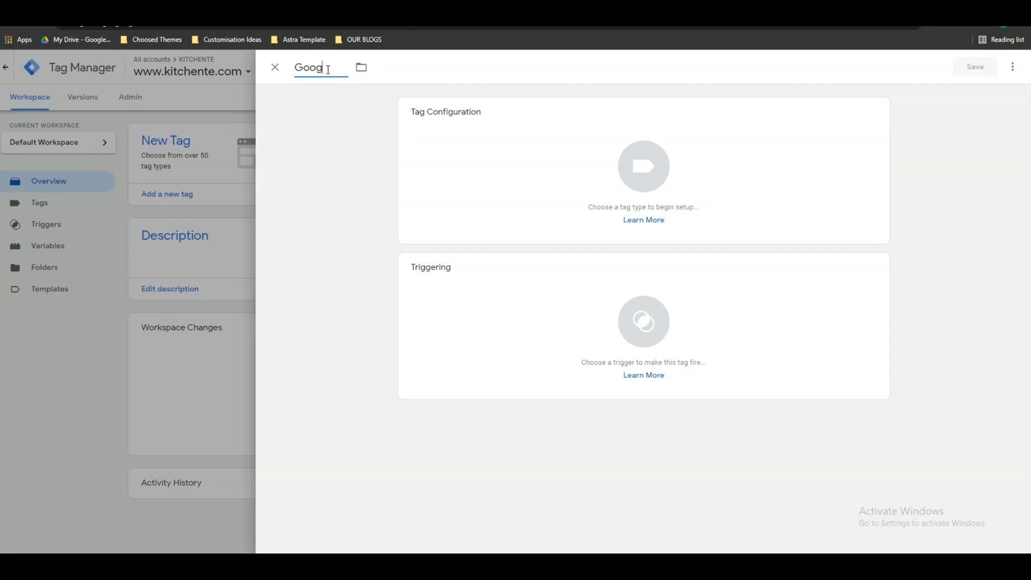
text(le Conver)
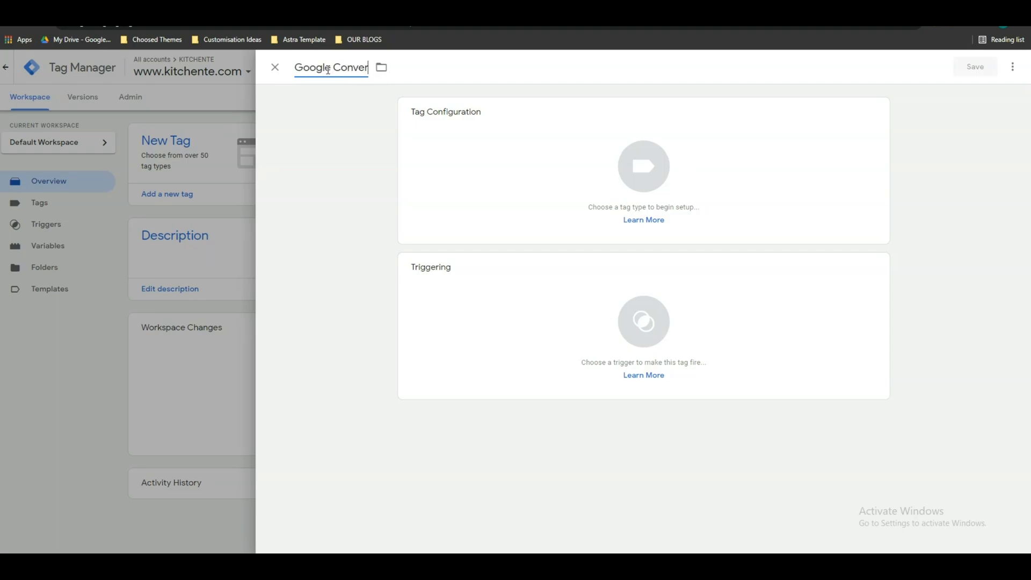
text(sion Linker)
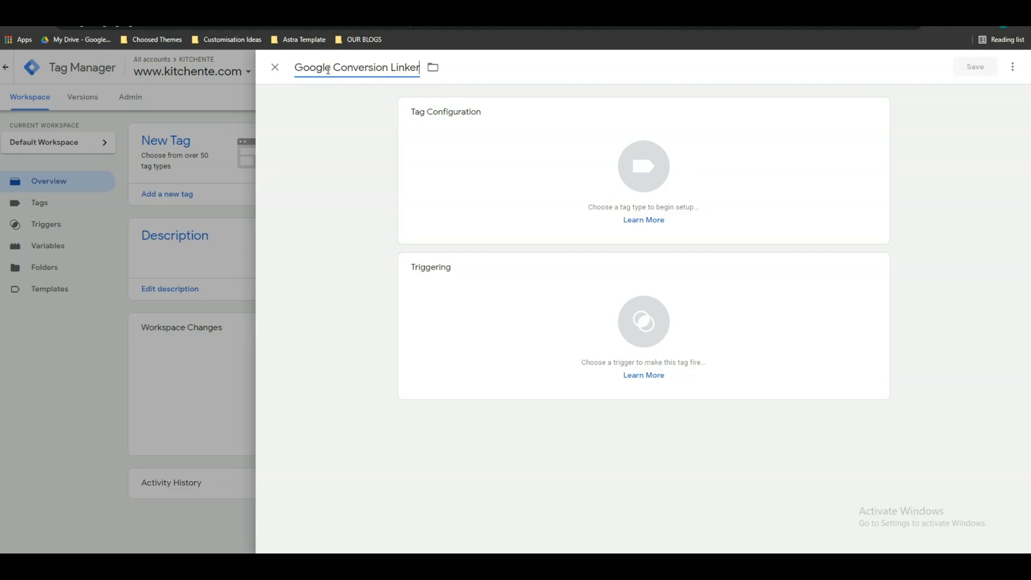
click(432, 67)
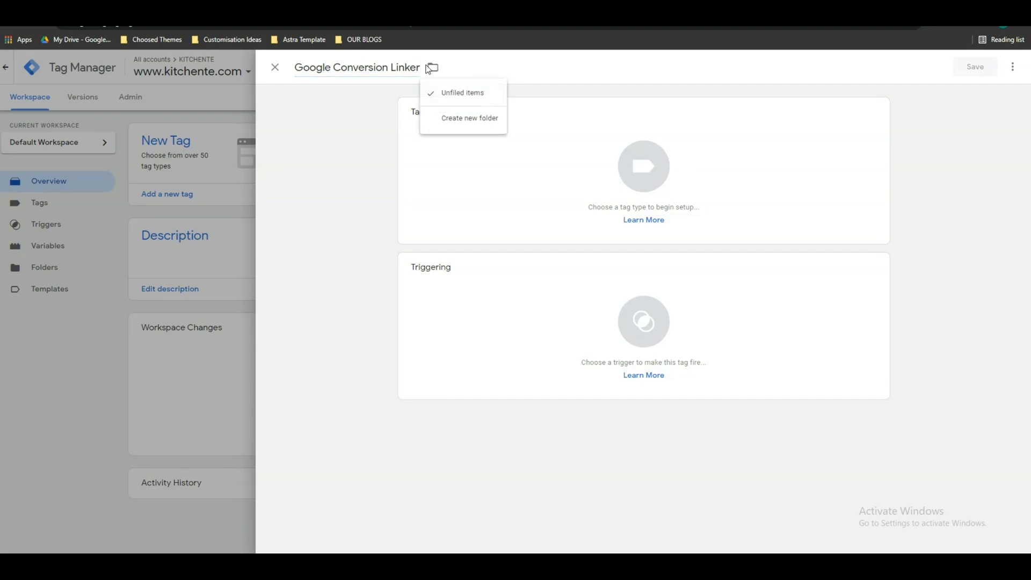
mouse_move(469, 118)
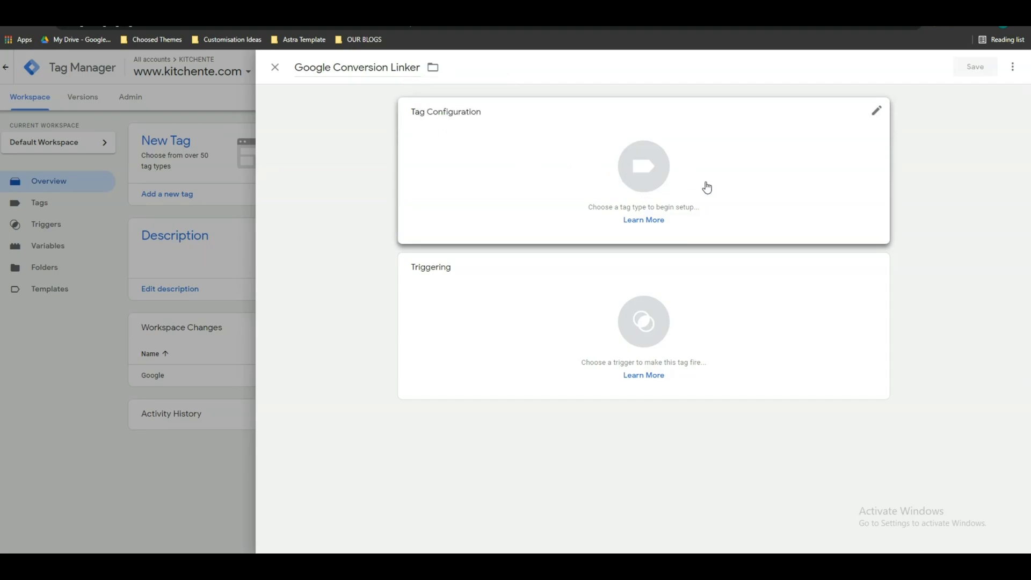
Choose Conversion Linker as the tag type
click(643, 167)
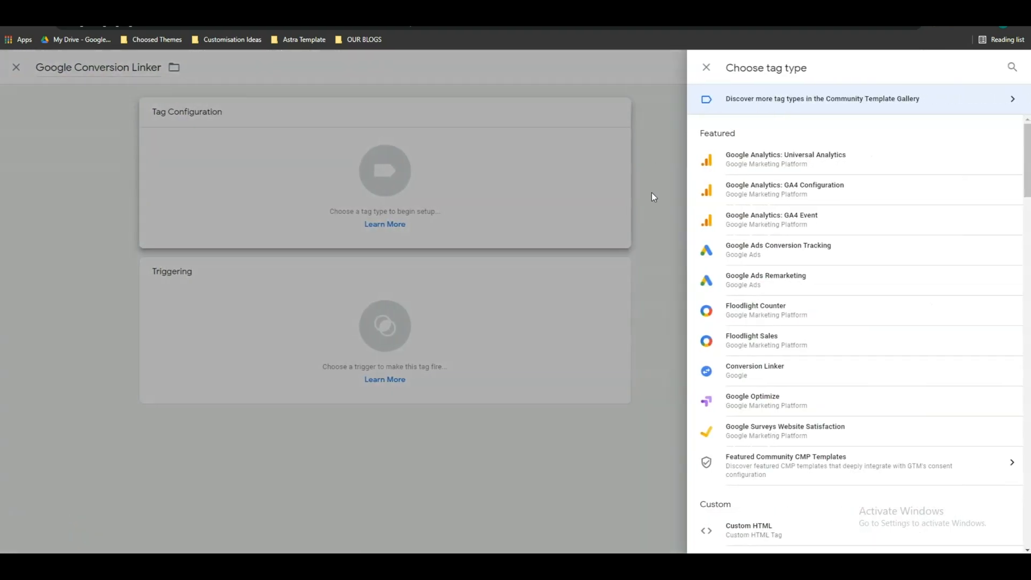
mouse_move(762, 370)
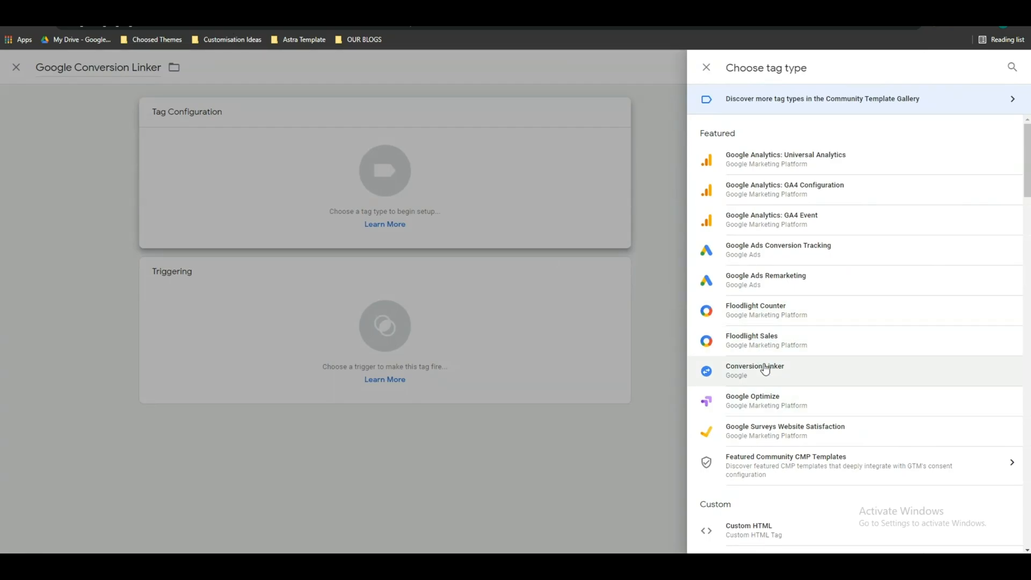
click(754, 369)
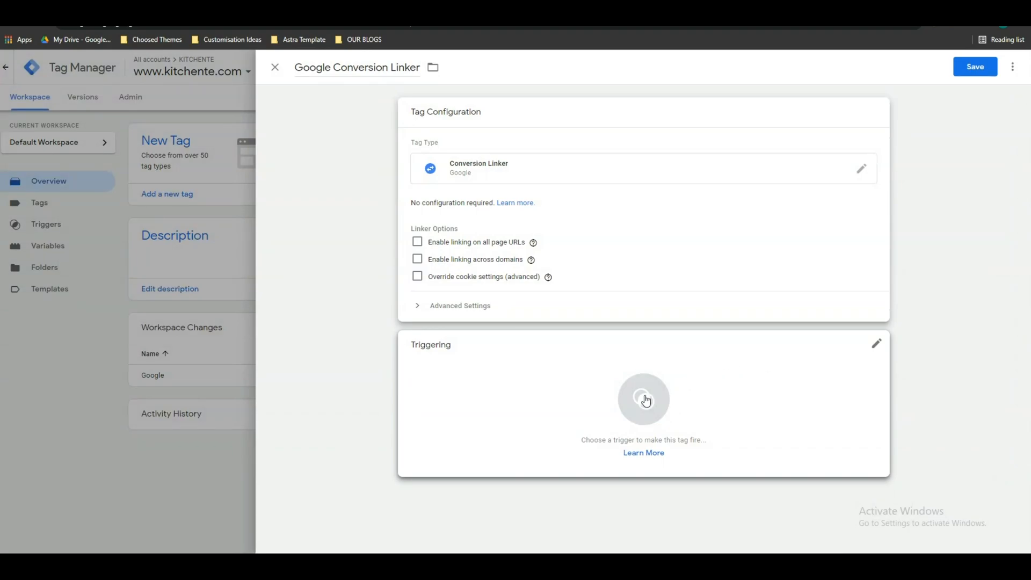
mouse_move(621, 401)
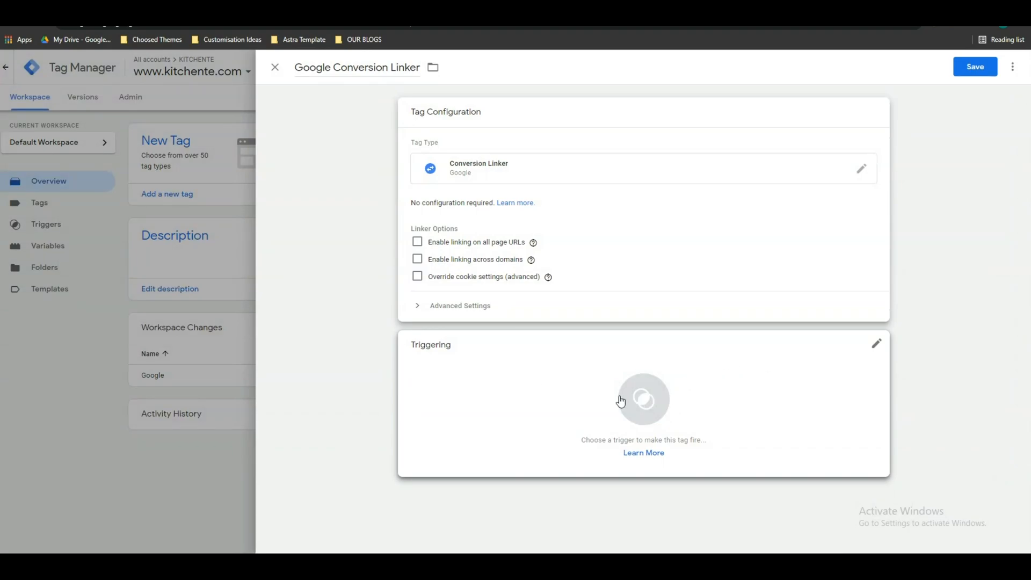
Make the tag fire on the All Pages trigger, save it, and begin submitting
click(643, 401)
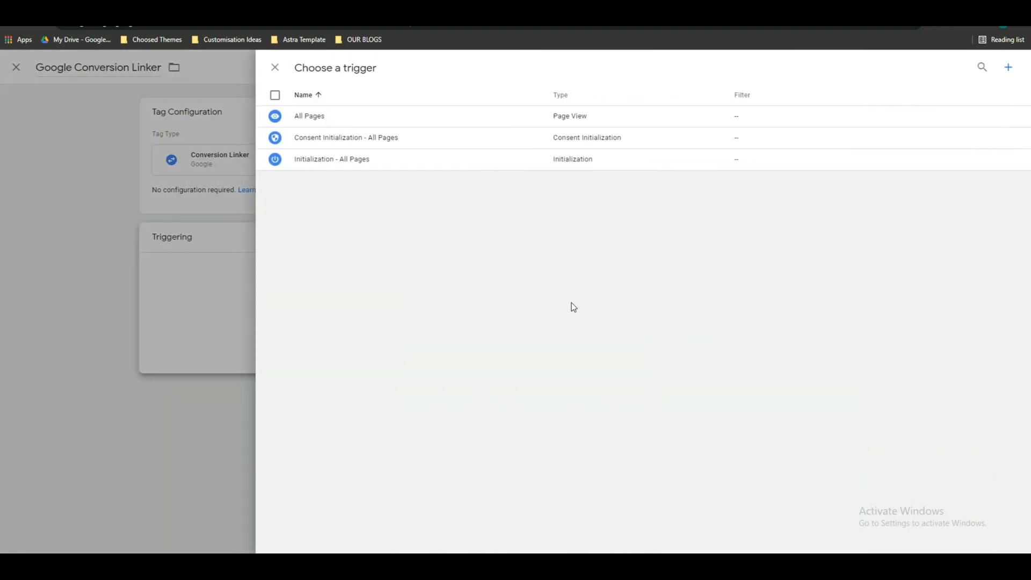
mouse_move(309, 116)
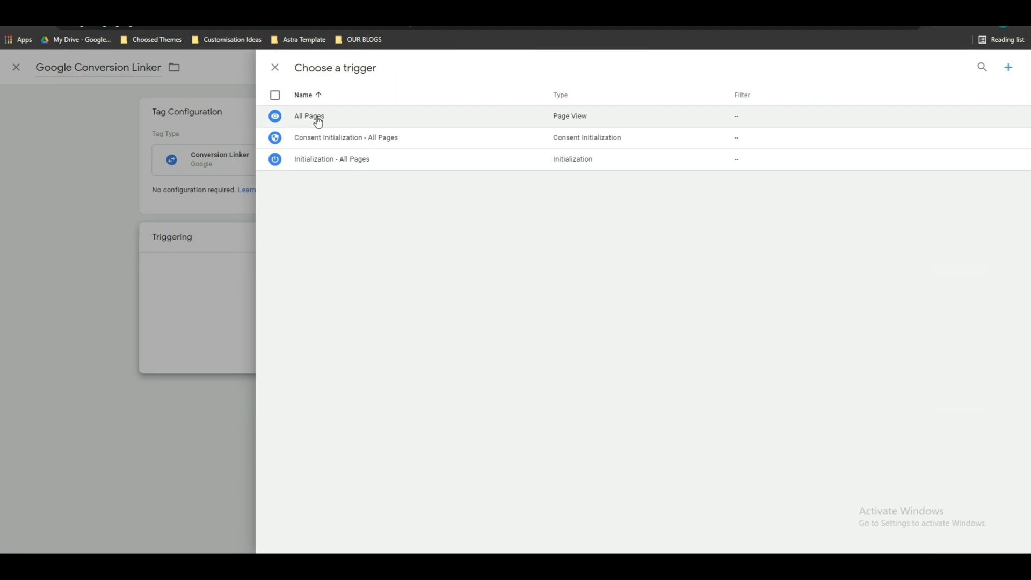
click(310, 116)
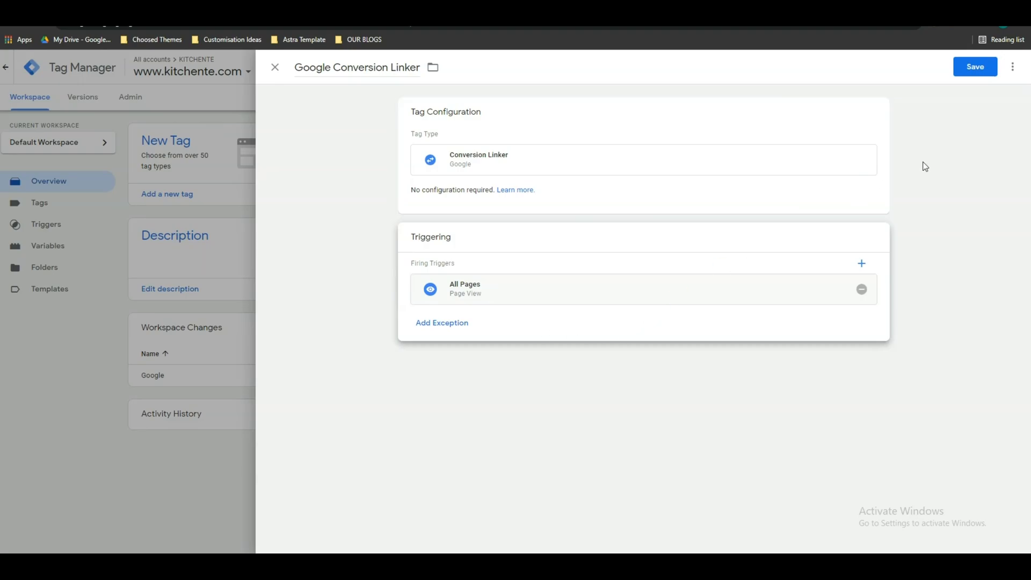
click(975, 66)
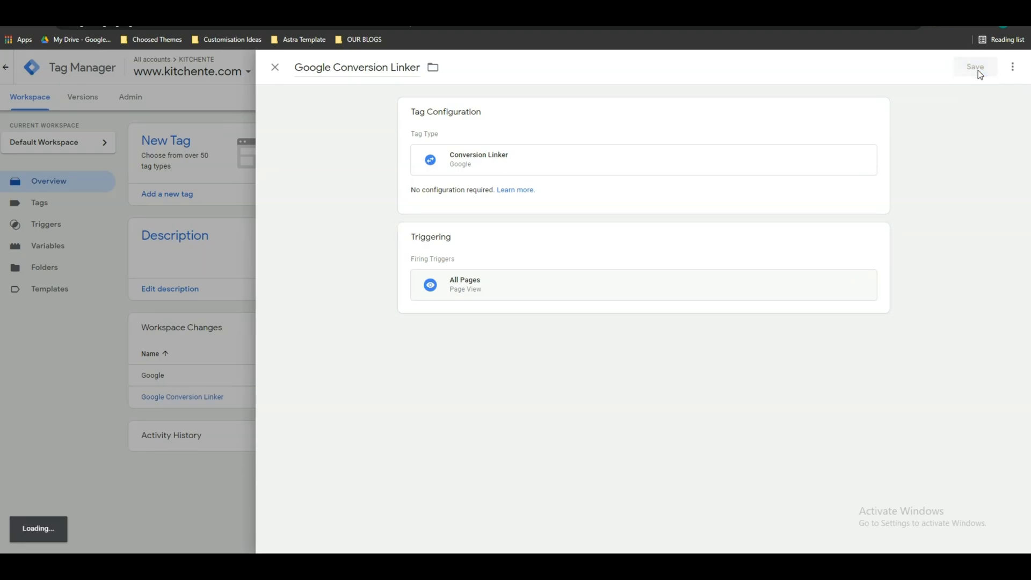
click(976, 66)
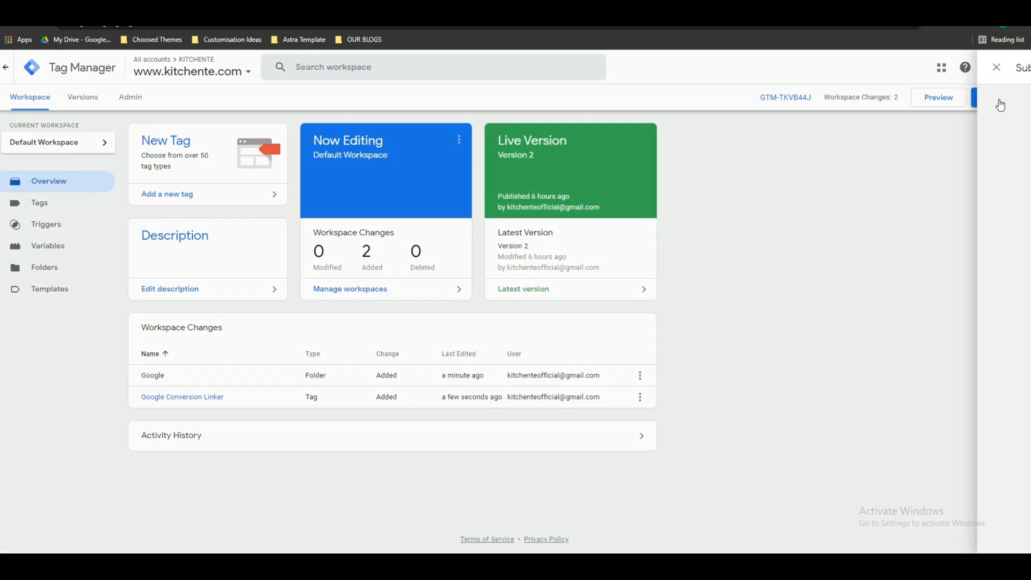
Enter version name 'Google Conversion Linker Setup' with no description and publish
click(993, 97)
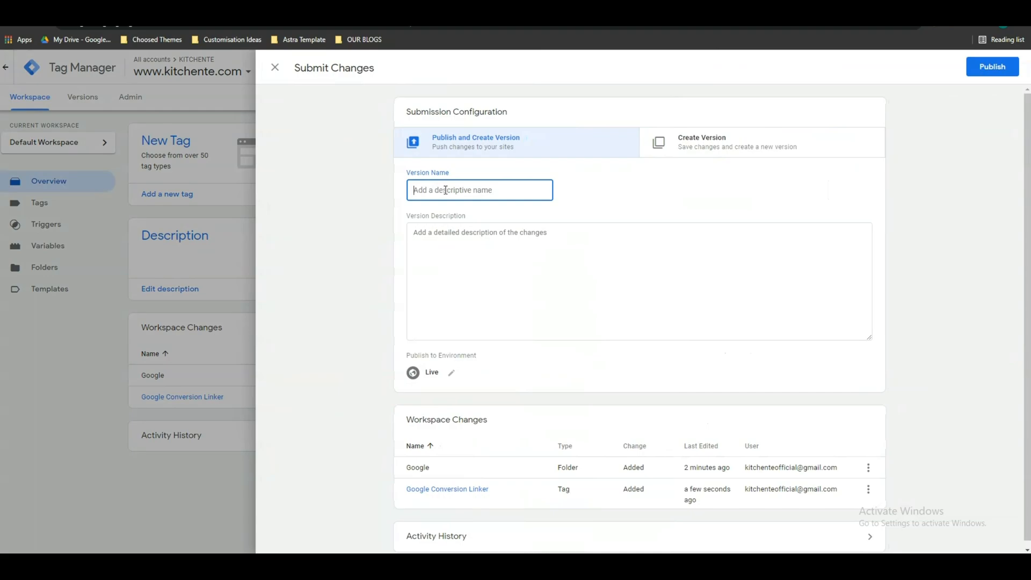
text(Goo)
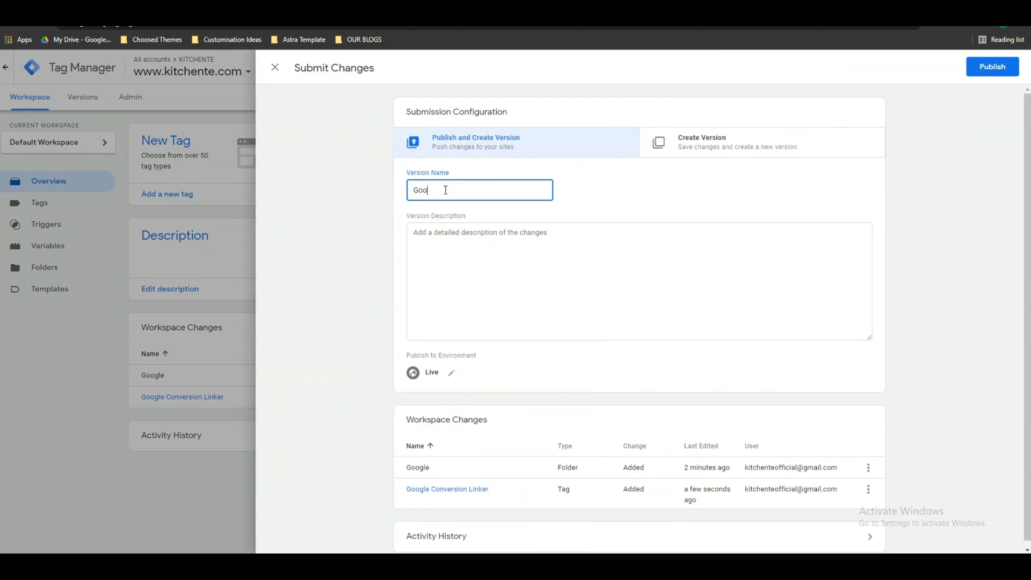
text(gle Convers)
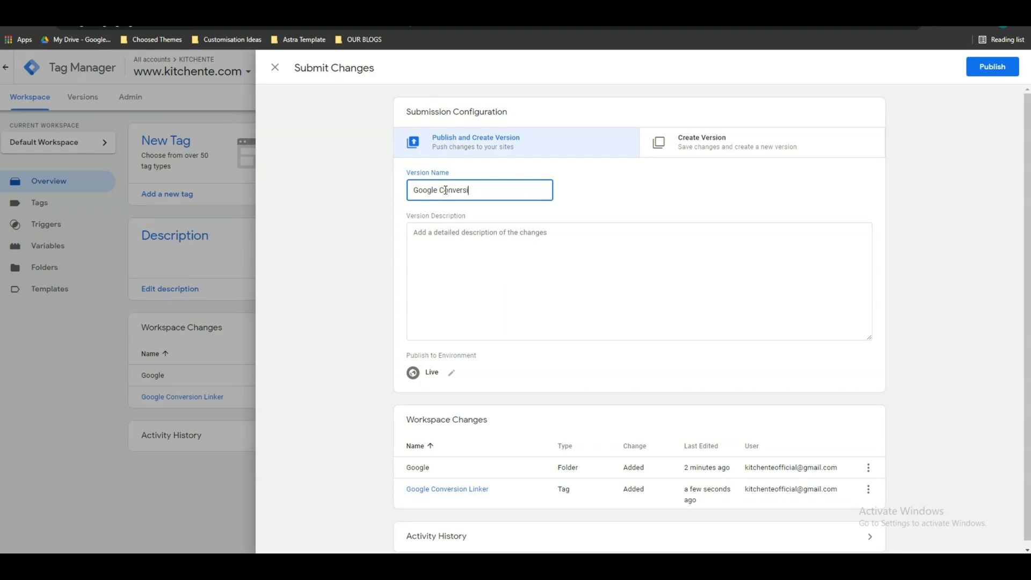
text(ion Linke)
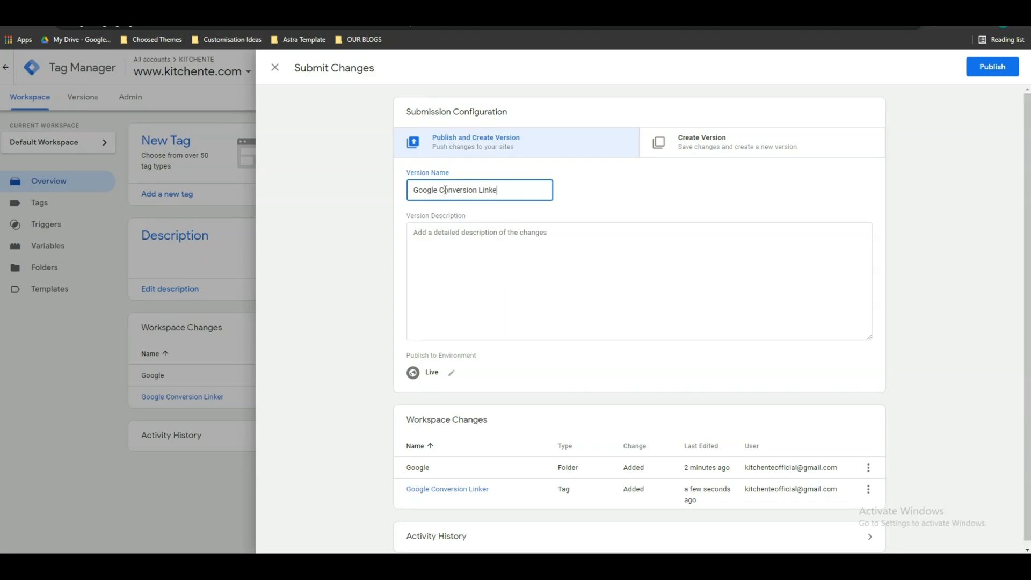
text(Setup)
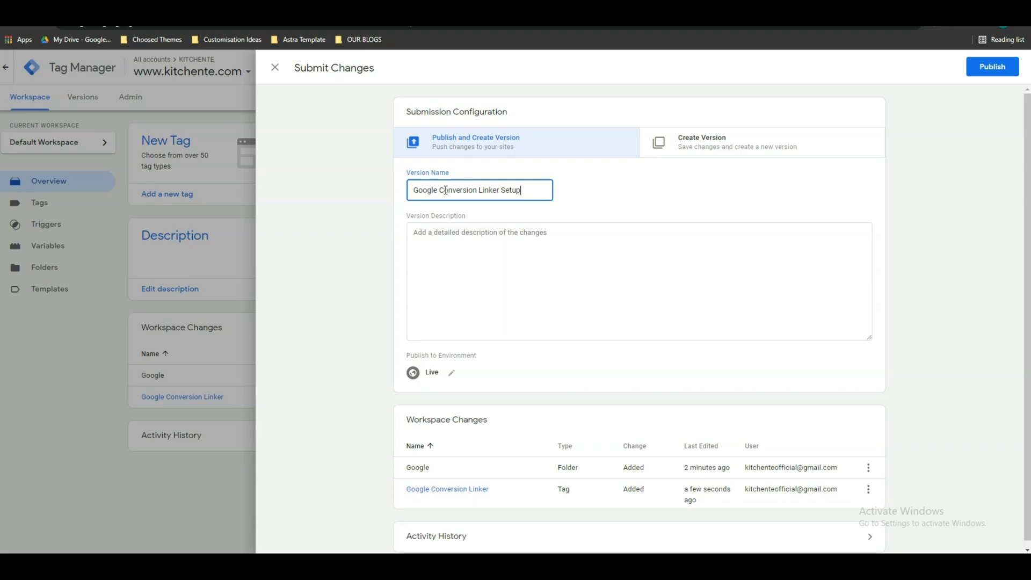
right_click(516, 283)
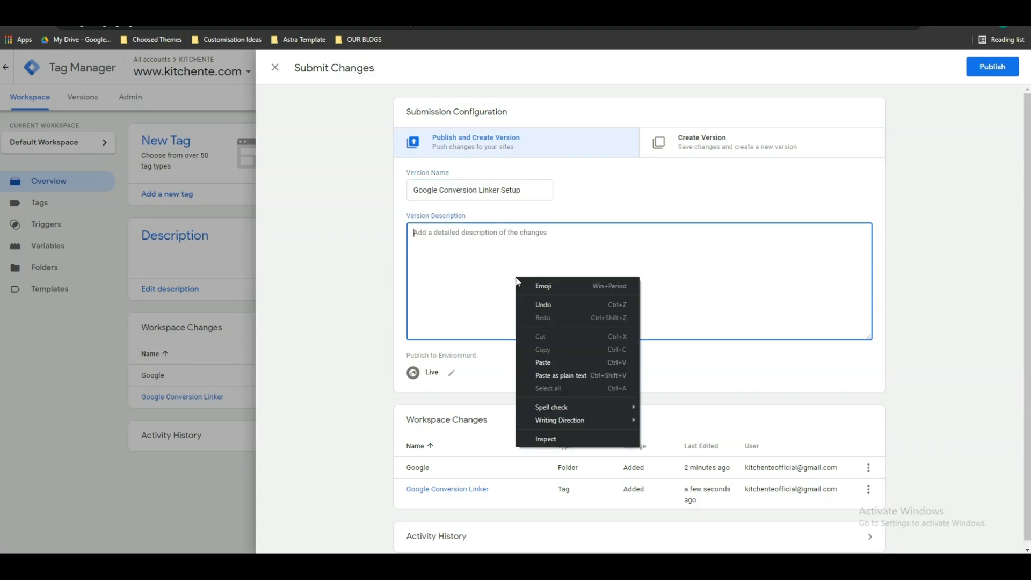
click(472, 242)
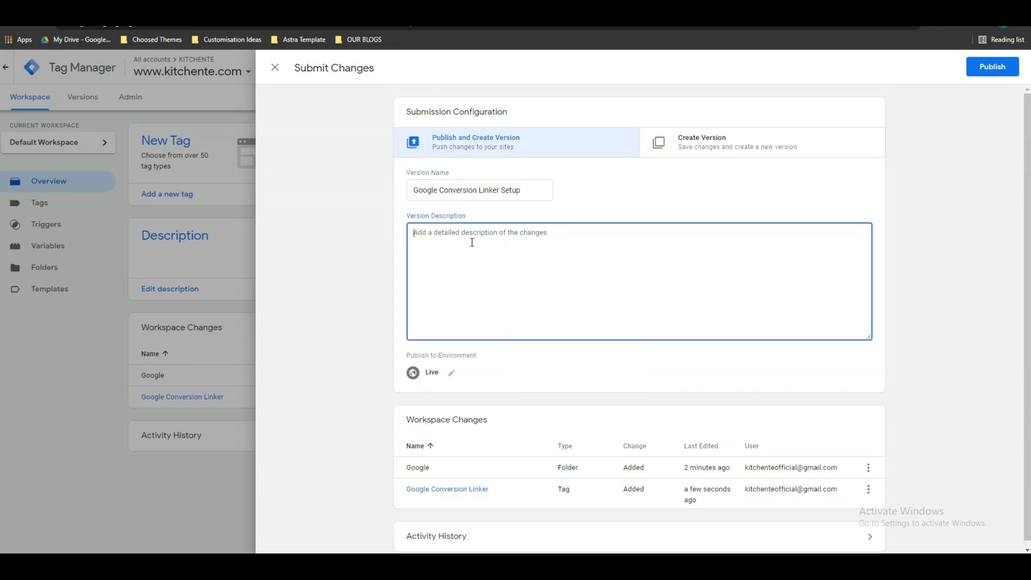
mouse_move(992, 67)
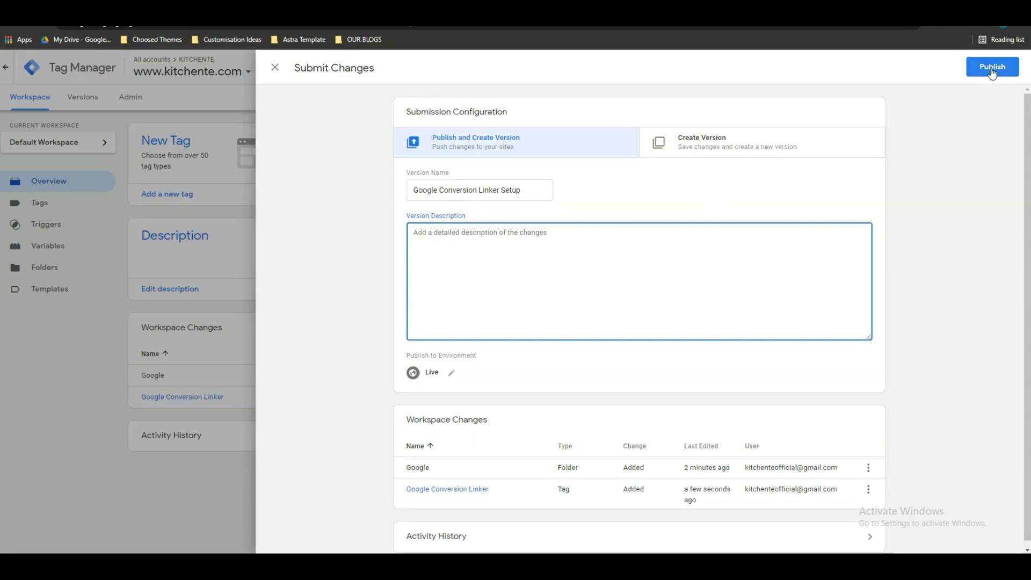
click(992, 67)
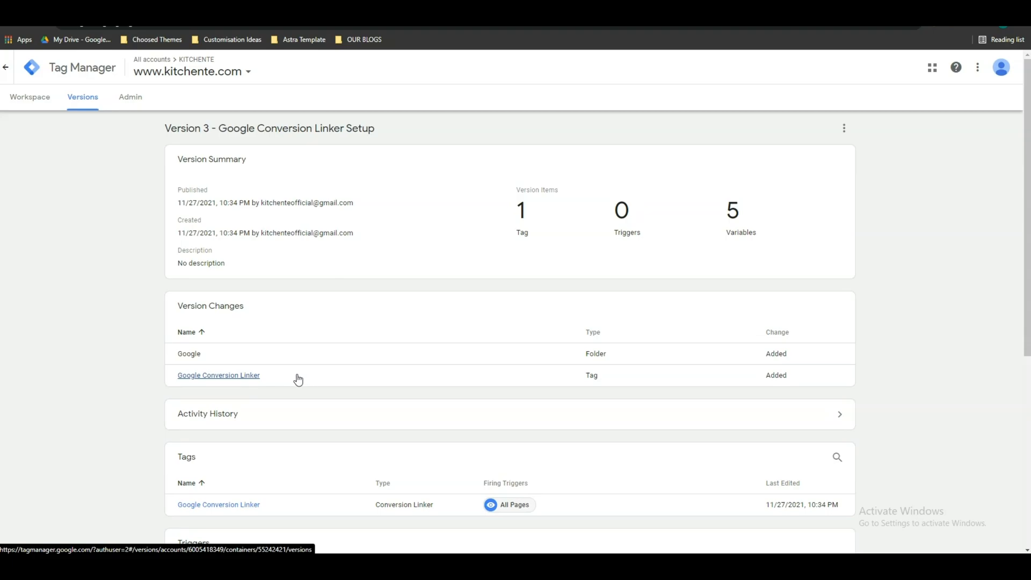
Leave the Version 3 summary via the Workspace tab
double_click(218, 375)
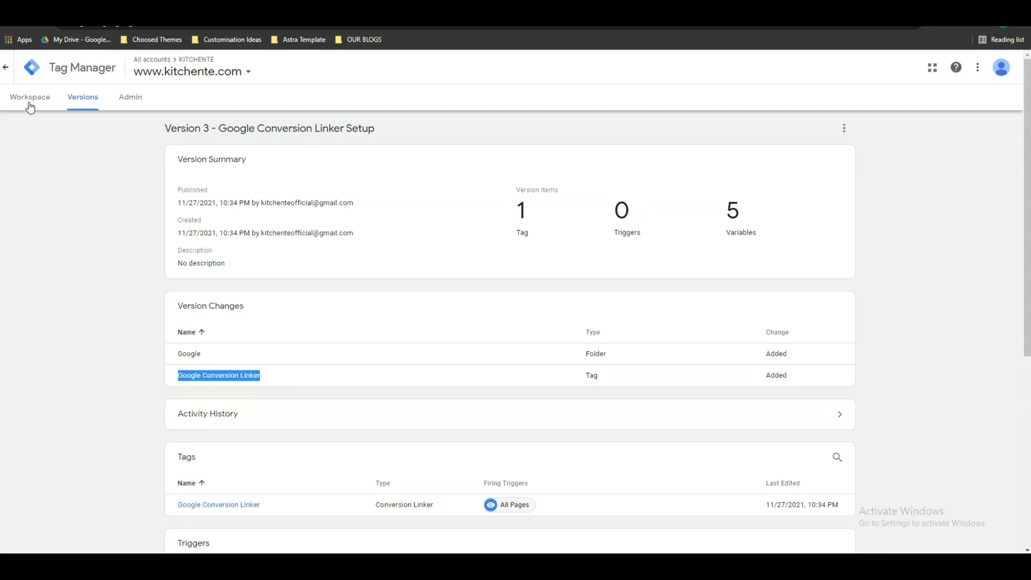
click(30, 97)
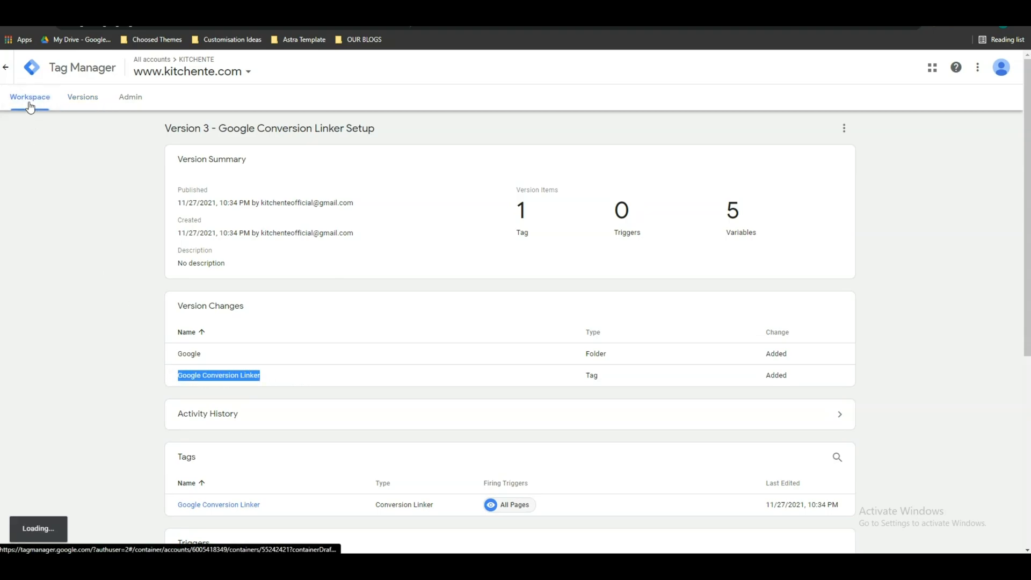
click(29, 97)
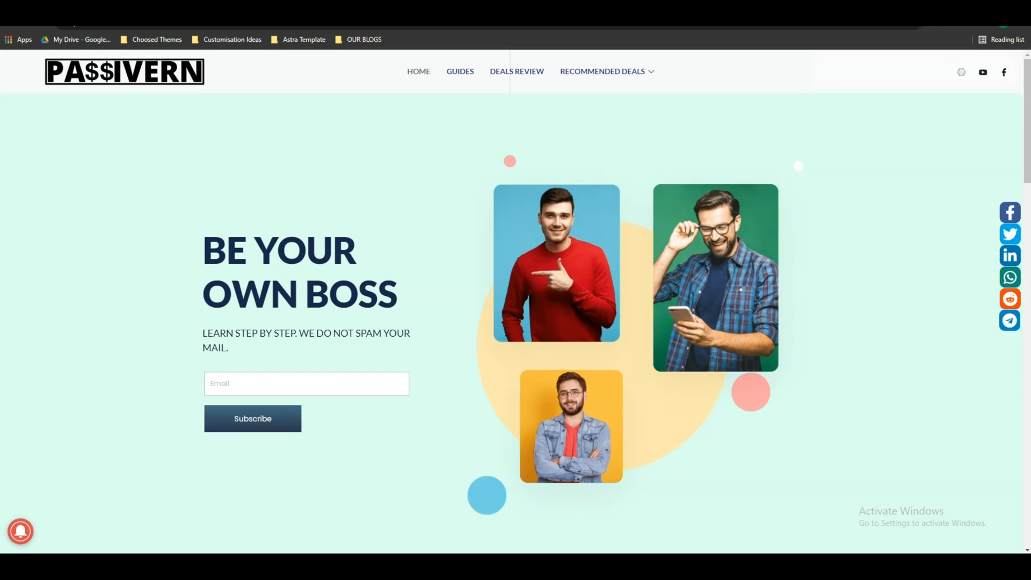
mouse_move(747, 516)
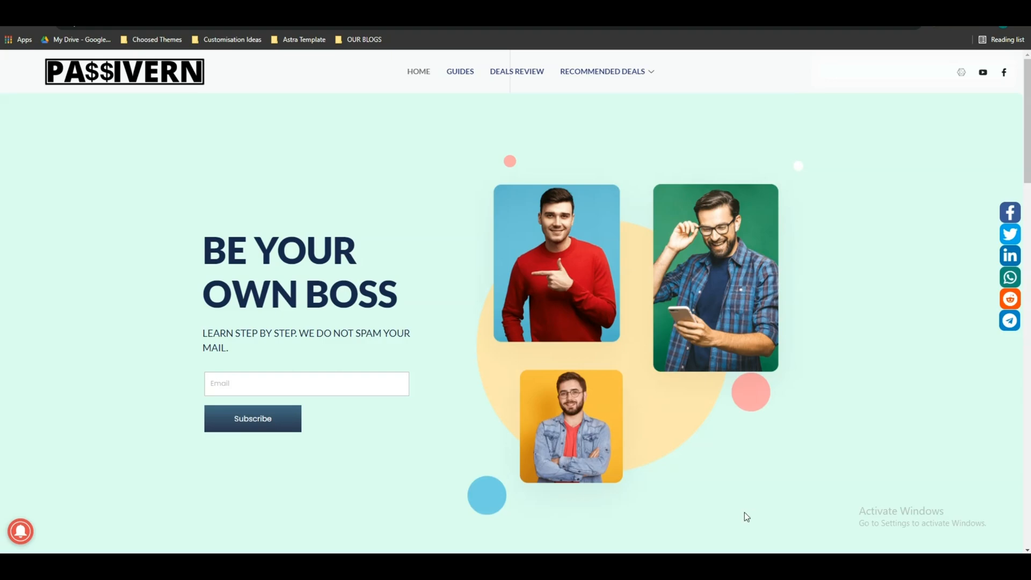